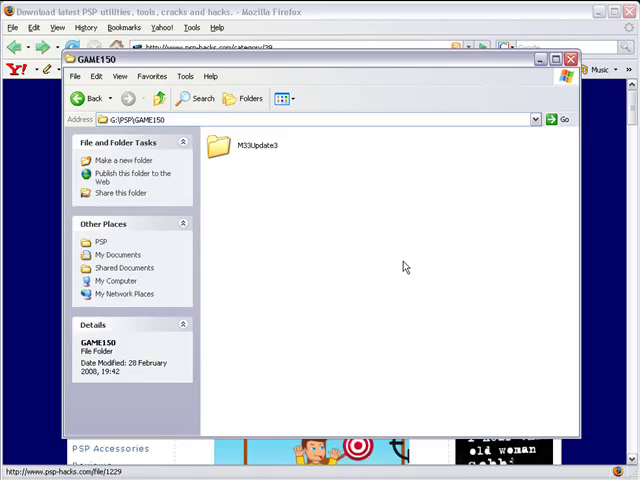
pyautogui.moveTo(396, 132)
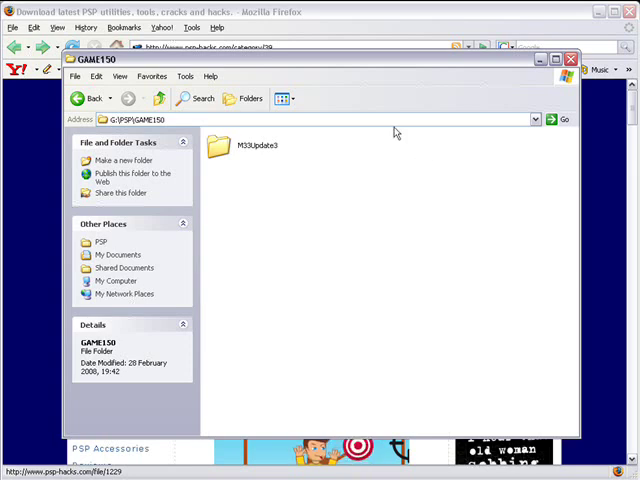
# Delete the M33Update3 folder from G:\PSP\GAME150, confirming the folder delete
pyautogui.click(256, 150)
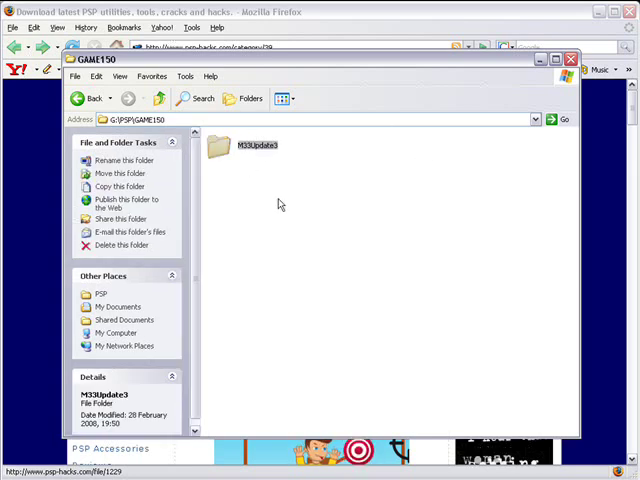
pyautogui.click(120, 244)
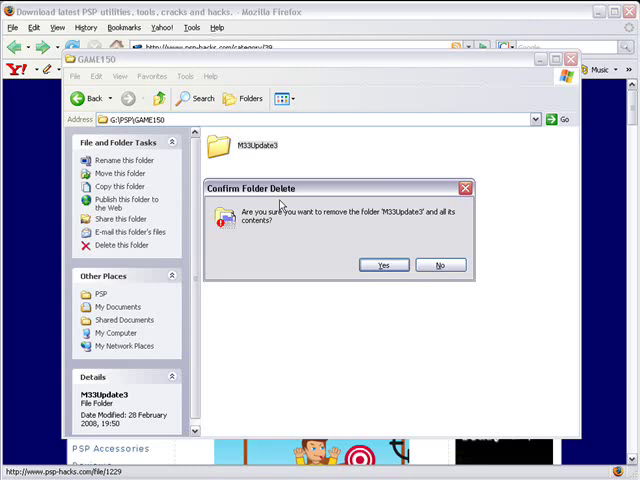
pyautogui.click(384, 264)
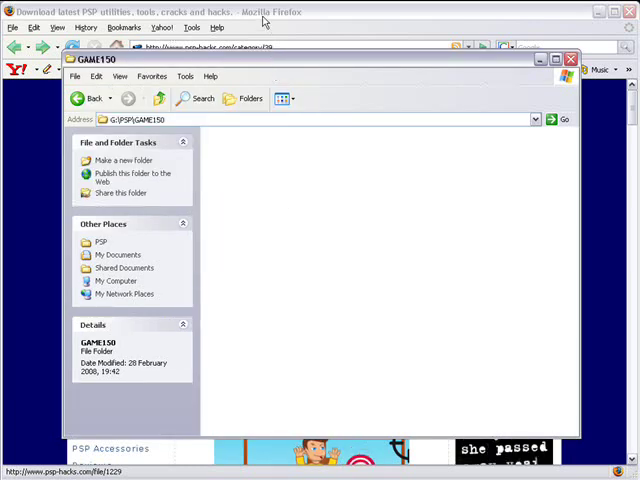
# Return to the PSP-Hacks Custom Firmwares page and scroll toward the 3.90 M33 download
pyautogui.click(572, 56)
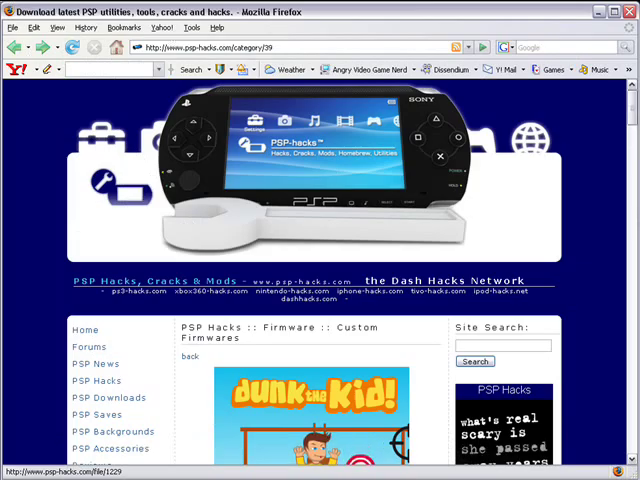
pyautogui.scroll(-3)
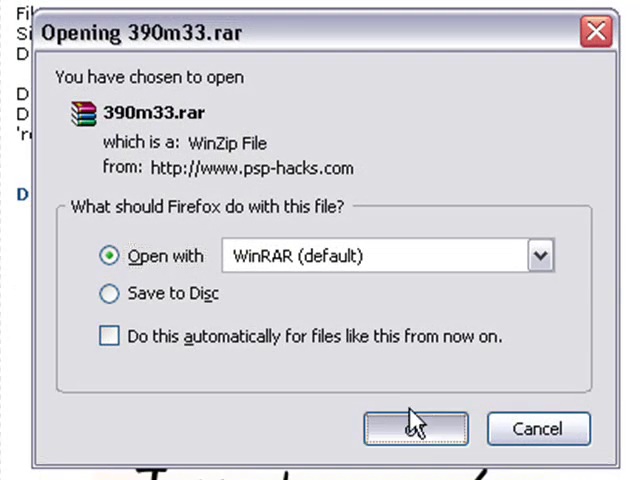
# Load 390m33.rar into WinRAR and dismiss the license purchase notice
pyautogui.click(414, 428)
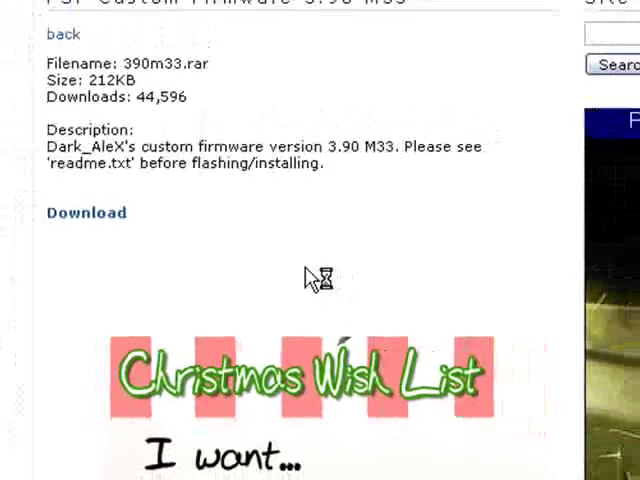
pyautogui.click(86, 212)
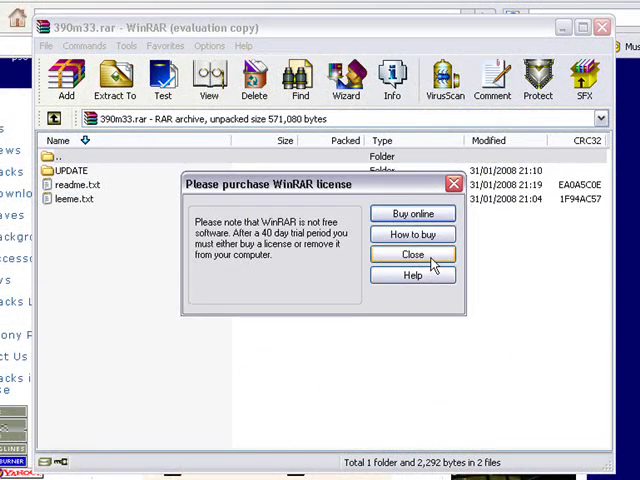
pyautogui.click(412, 254)
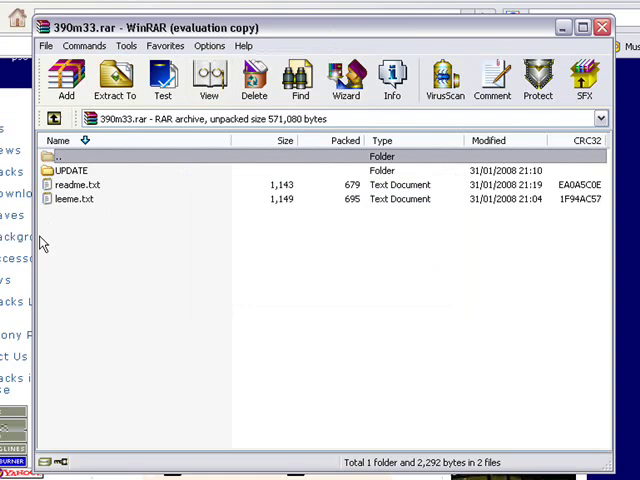
# Open readme.txt from inside the 390m33.rar archive
pyautogui.click(76, 184)
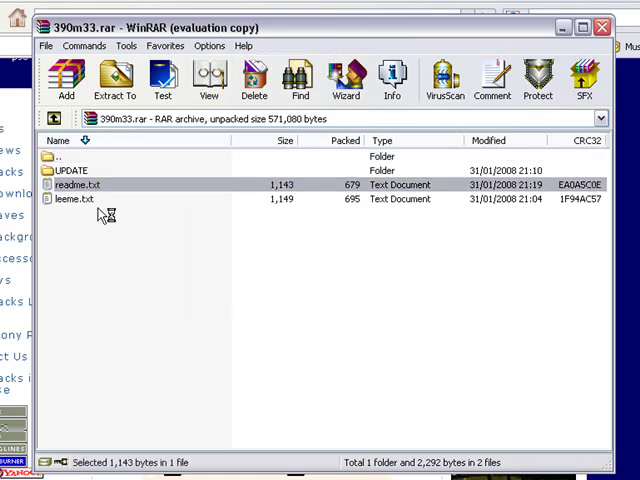
pyautogui.doubleClick(76, 184)
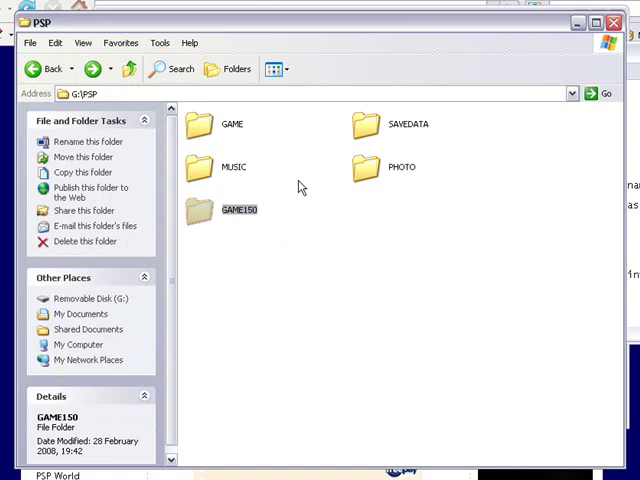
# Enter the memory stick's PSP\GAME folder and bring up the archive's readme instructions
pyautogui.doubleClick(232, 130)
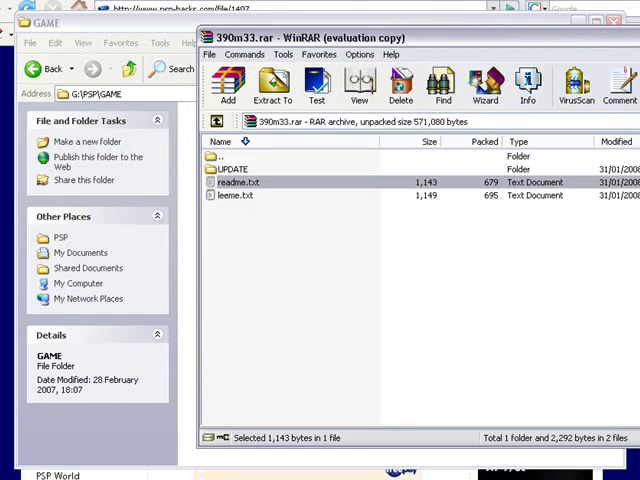
pyautogui.moveTo(258, 212)
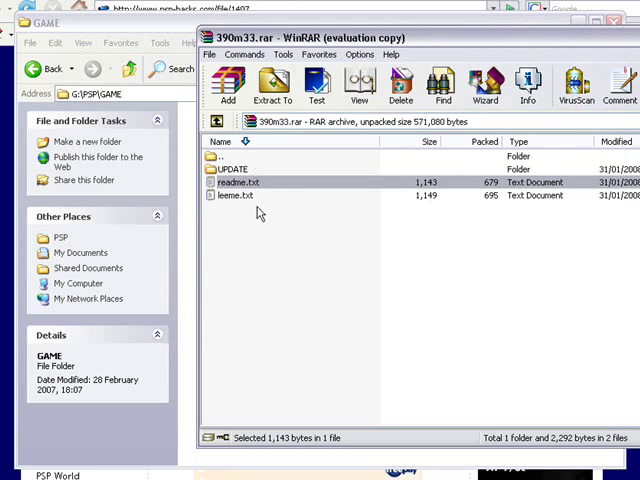
pyautogui.click(232, 168)
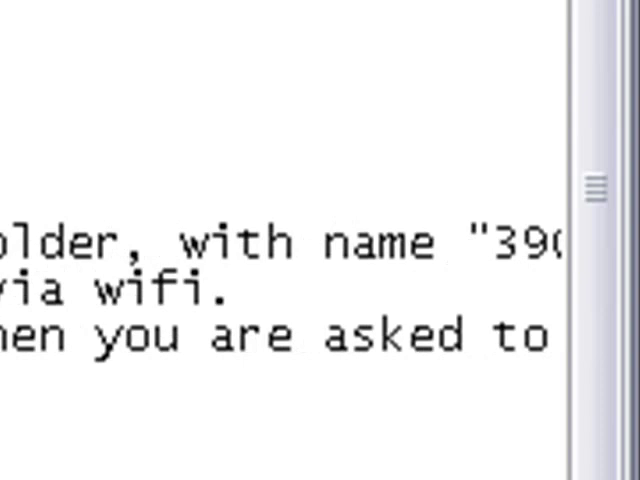
# Go back to the firmware categories and enter the 3.9X FW Updates listing
pyautogui.click(16, 48)
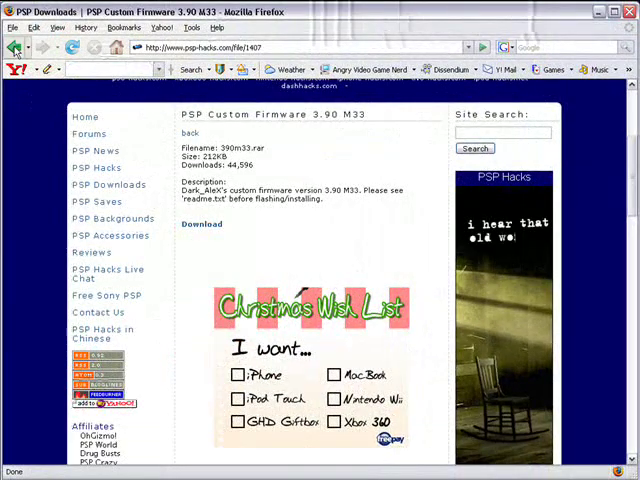
pyautogui.click(16, 48)
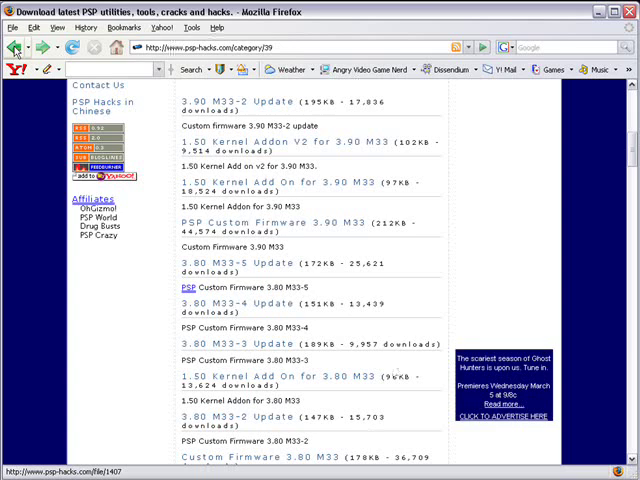
pyautogui.click(12, 48)
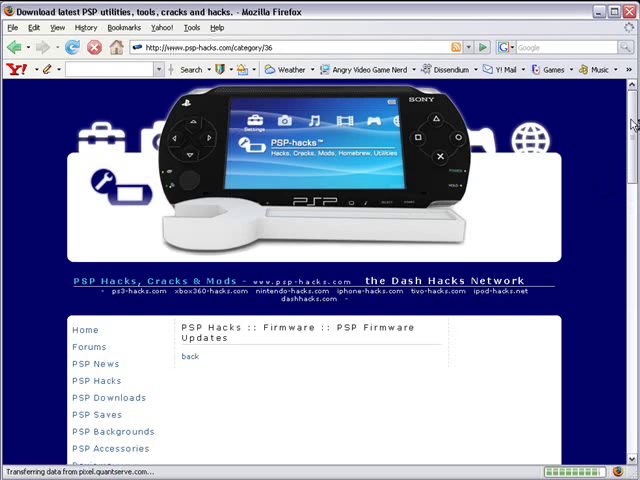
pyautogui.scroll(-3)
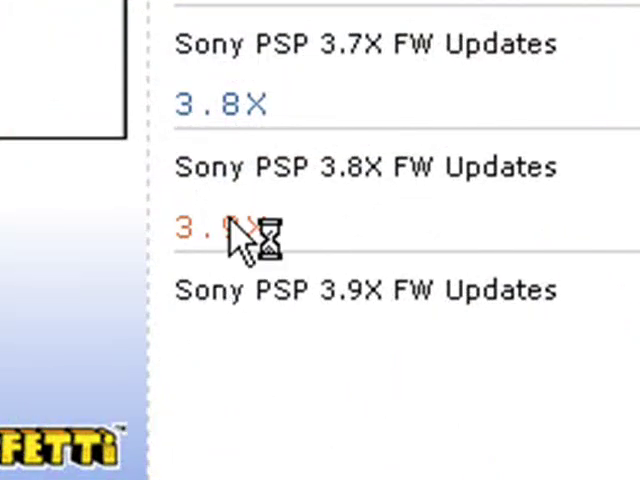
pyautogui.click(220, 230)
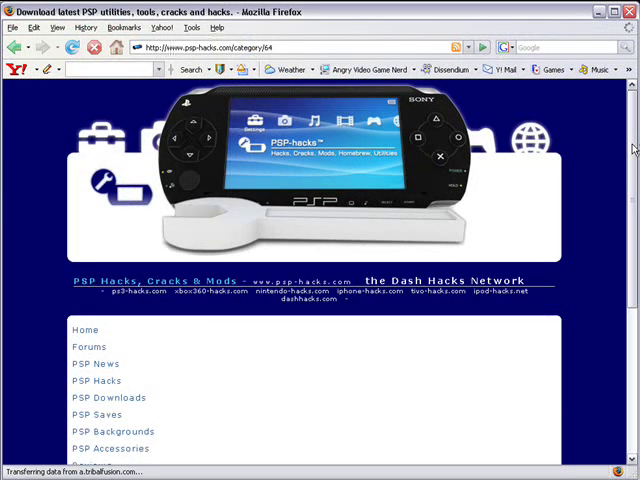
# Locate Sony's 3.90 firmware entry and start downloading PSP_390_FW_UPDATE.RAR
pyautogui.scroll(-3)
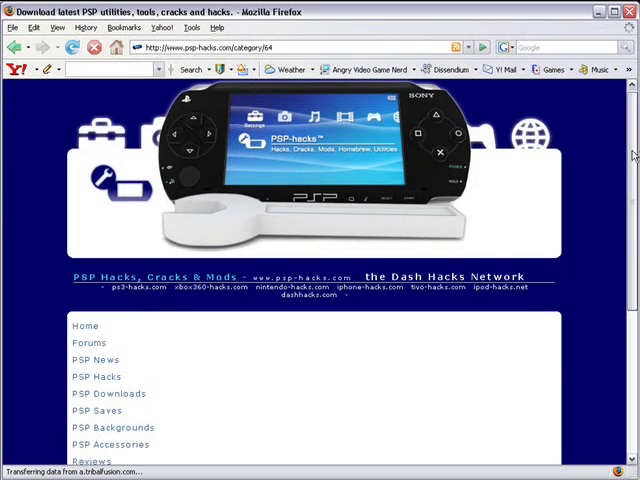
pyautogui.scroll(-3)
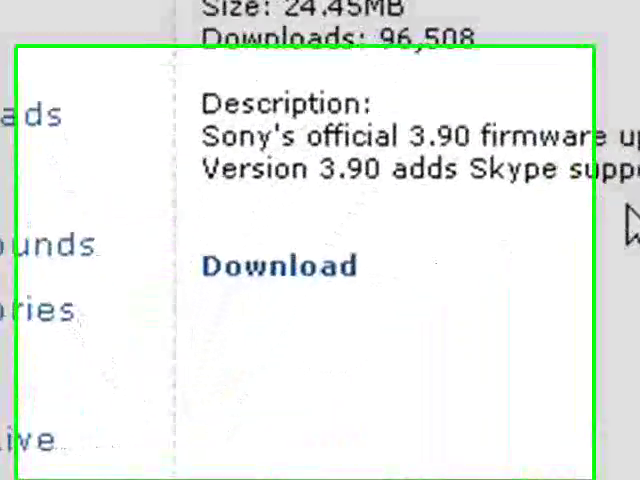
pyautogui.scroll(3)
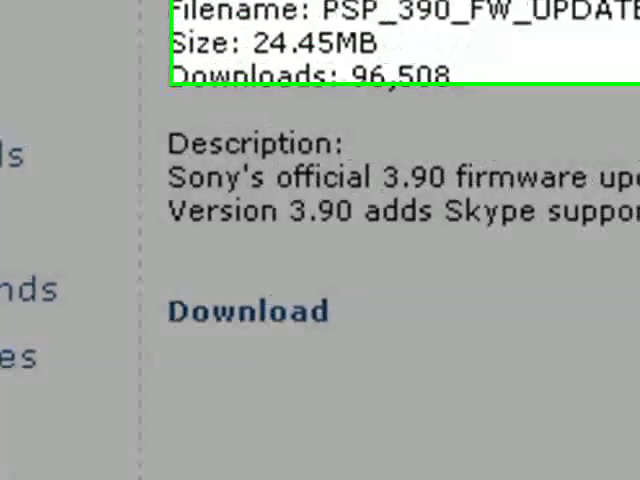
pyautogui.click(248, 310)
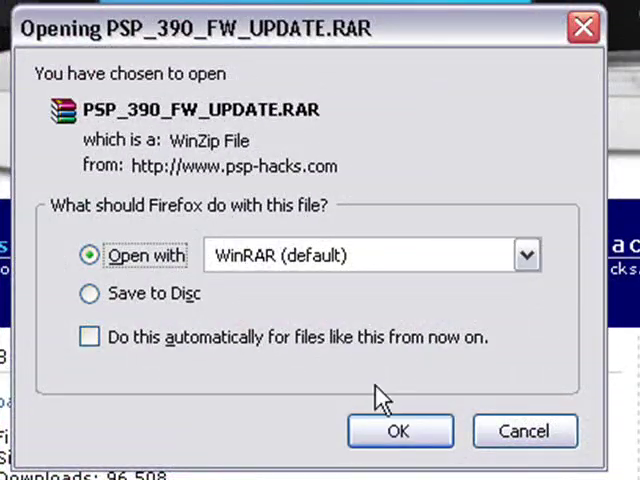
# Have PSP_390_FW_UPDATE.RAR opened with WinRAR from the download dialog
pyautogui.click(400, 432)
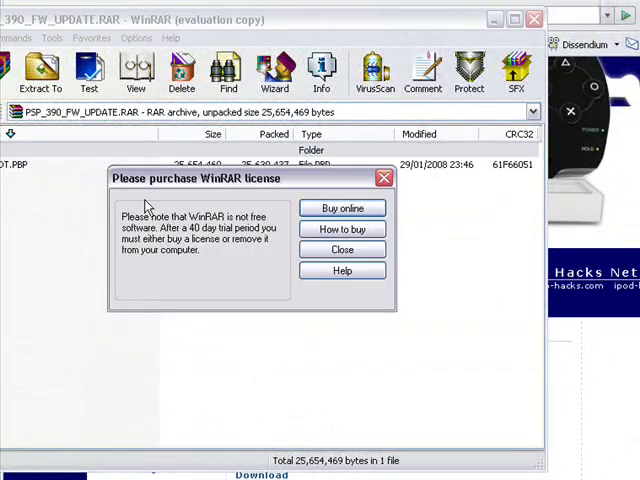
# Dismiss the WinRAR license reminder and select 390.PBP for extraction to the New Folder
pyautogui.click(342, 250)
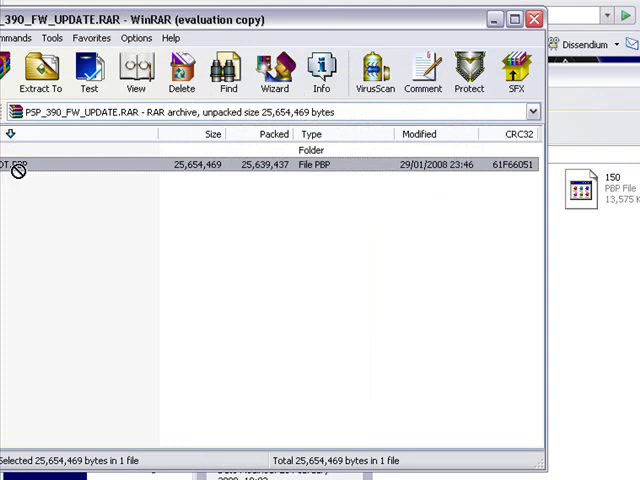
pyautogui.click(42, 70)
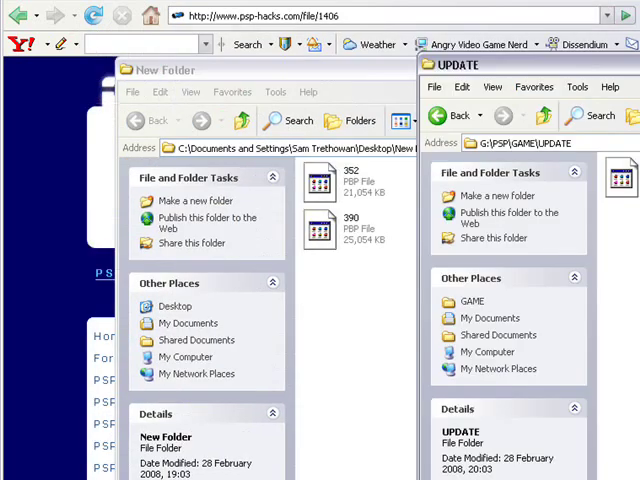
# Select 390.PBP in the desktop New Folder to copy into G:\PSP\GAME\UPDATE
pyautogui.click(318, 228)
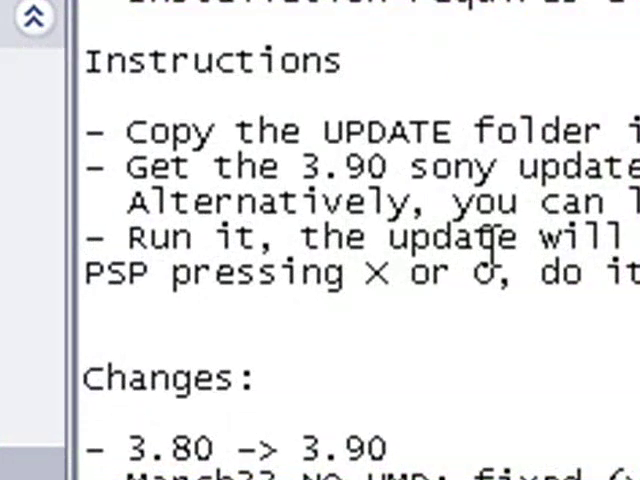
pyautogui.hscroll(3)
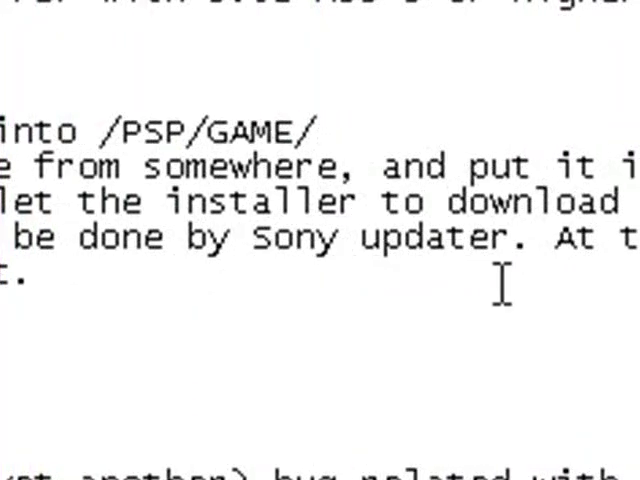
pyautogui.moveTo(380, 418)
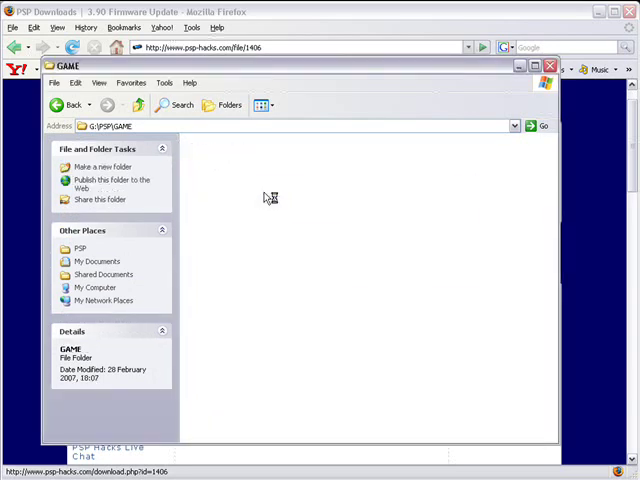
pyautogui.moveTo(90, 200)
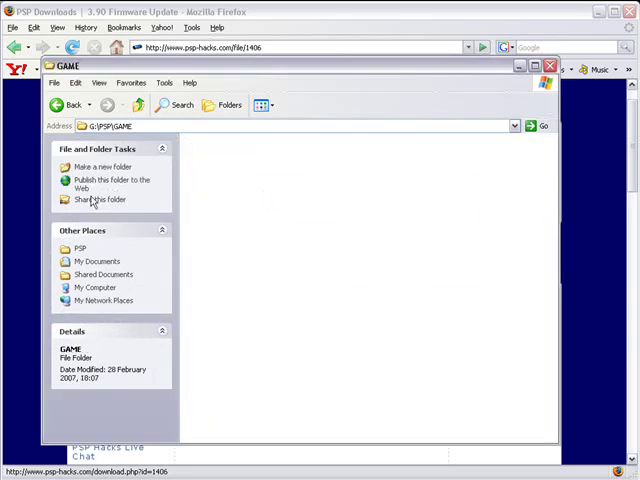
pyautogui.moveTo(284, 36)
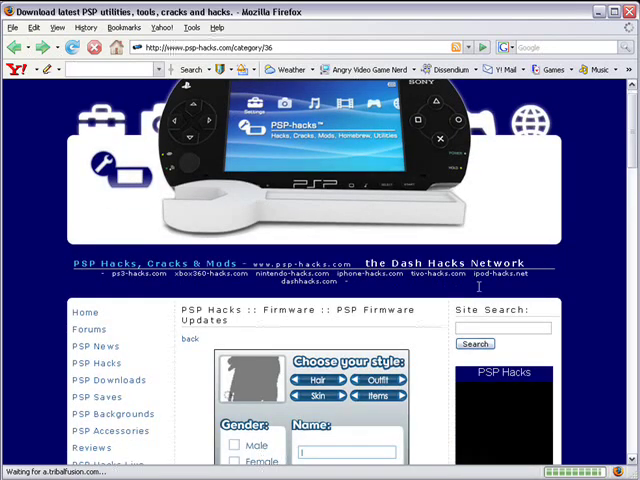
# Scroll the Custom Firmwares listing down to the 3.90 M33-2 Update entry
pyautogui.scroll(-3)
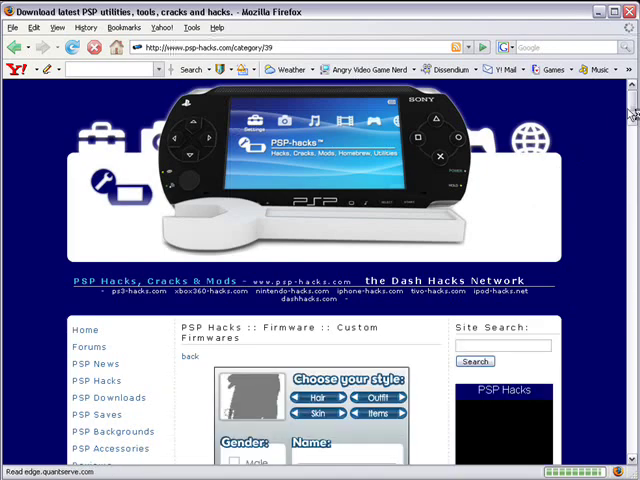
pyautogui.scroll(-3)
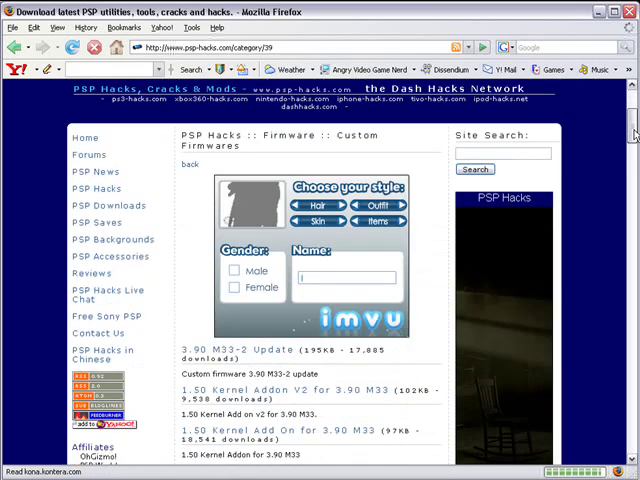
pyautogui.scroll(-3)
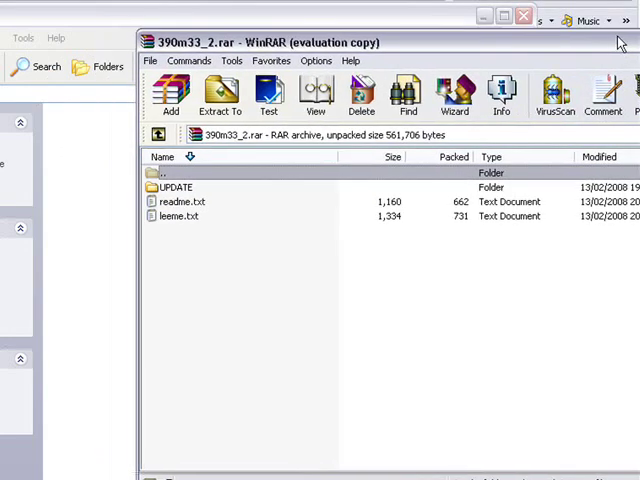
# Select the UPDATE folder inside 390m33_2.rar for copying to PSP/GAME
pyautogui.click(176, 188)
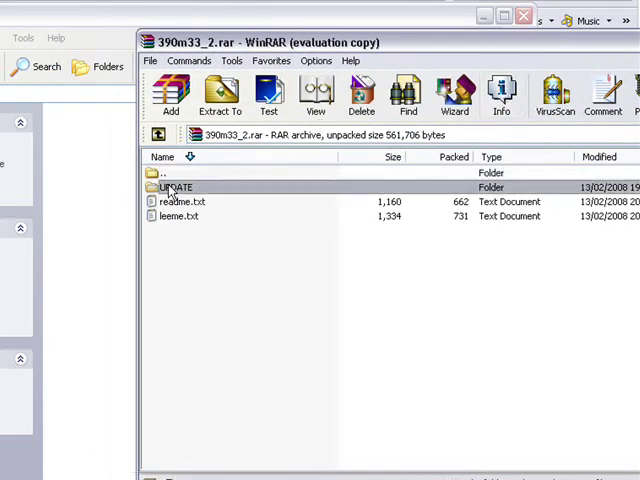